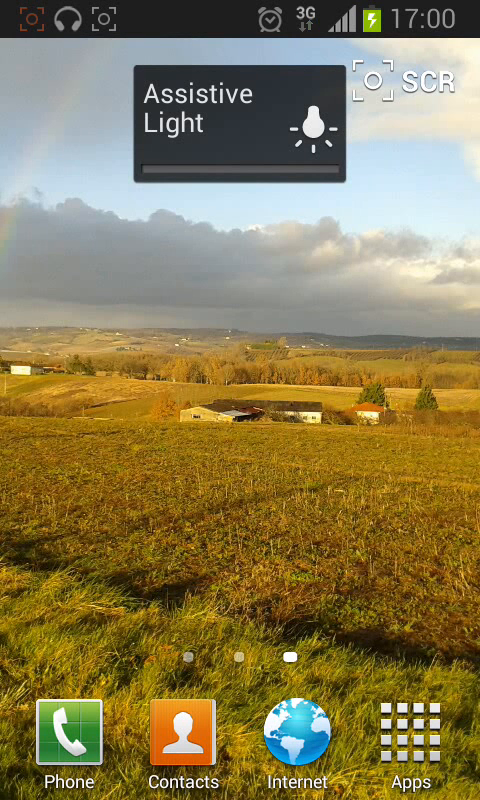
Step: Bring up the app drawer listing Memo, Messaging, Settings and Voice Recorder
{"action": "left_click", "coordinate": [372, 82]}
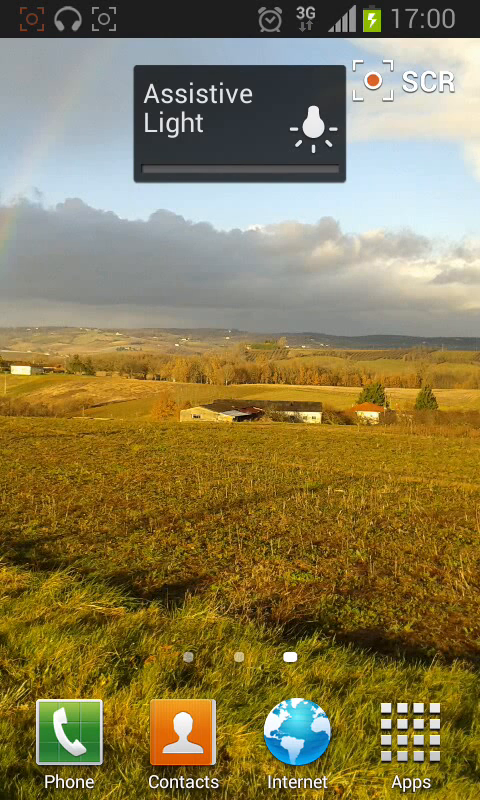
{"action": "left_click", "coordinate": [411, 741]}
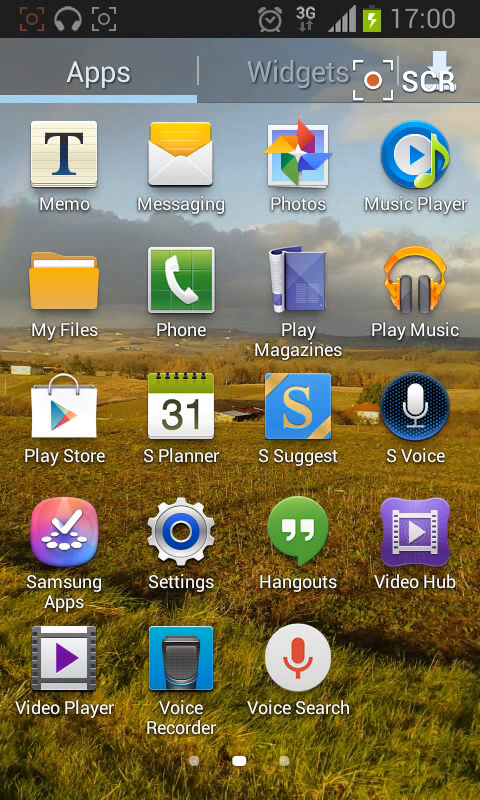
Step: Browse the Widgets pages (Skyscanner Live, Weather, Video Hub) and return to the home screen
{"action": "left_click", "coordinate": [300, 72]}
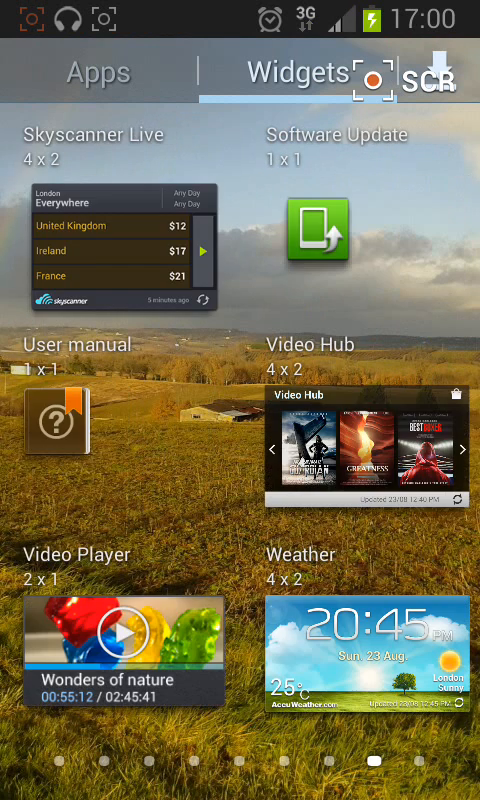
{"action": "scroll", "scroll_direction": "left", "scroll_amount": 3}
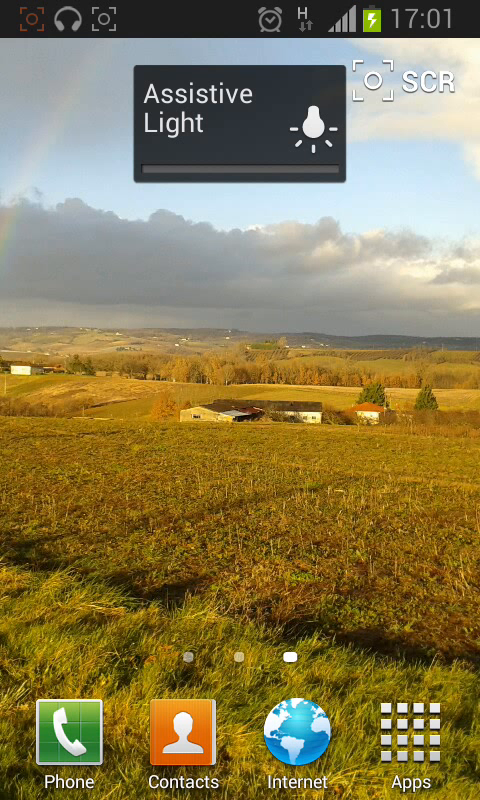
{"action": "left_click", "coordinate": [372, 80]}
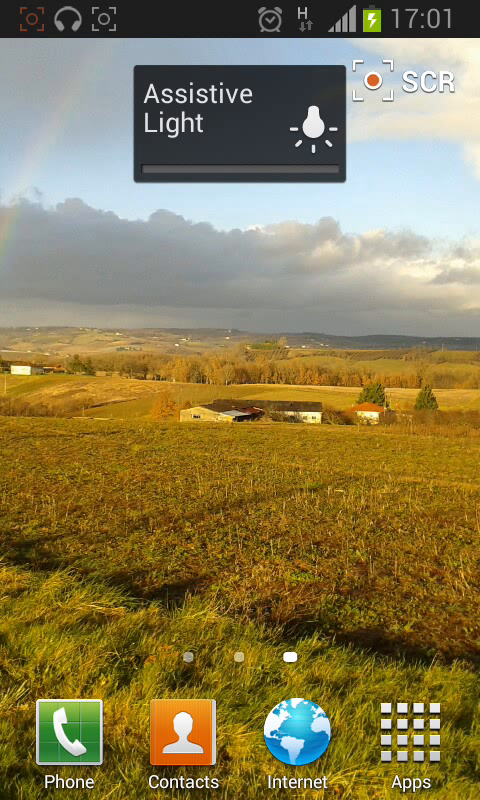